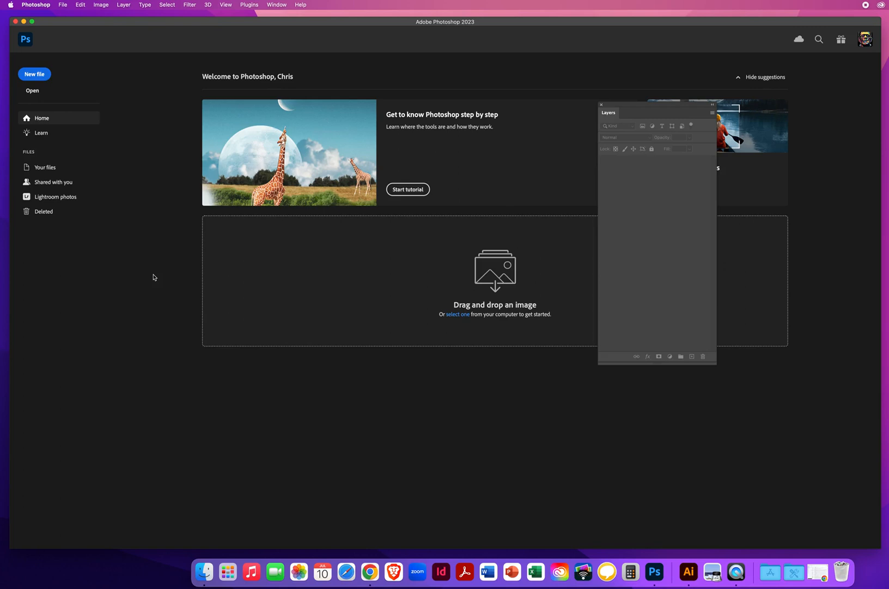
mouse_move(154, 267)
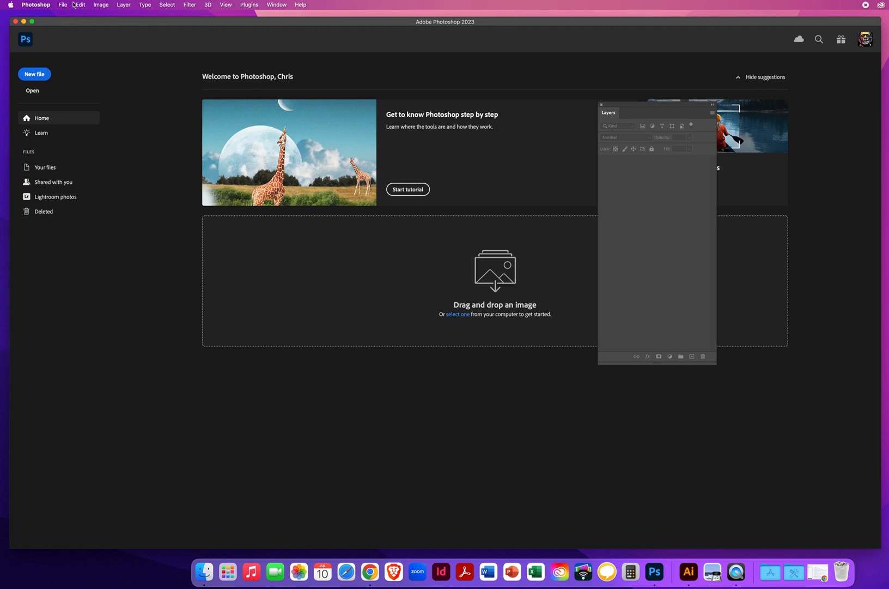
Create a new blank Letter document (8.5 × 11 in, 300 ppi) from the Print presets.
click(63, 5)
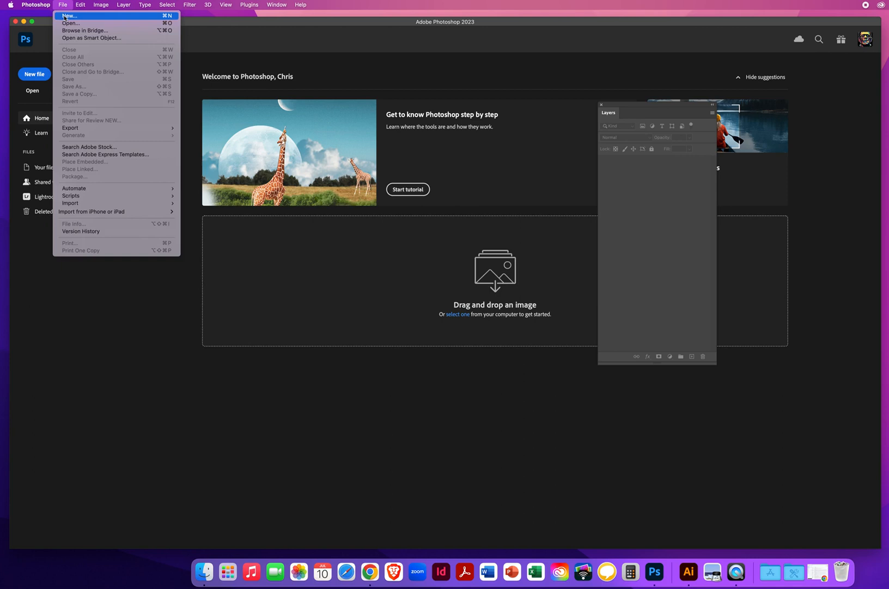
click(69, 15)
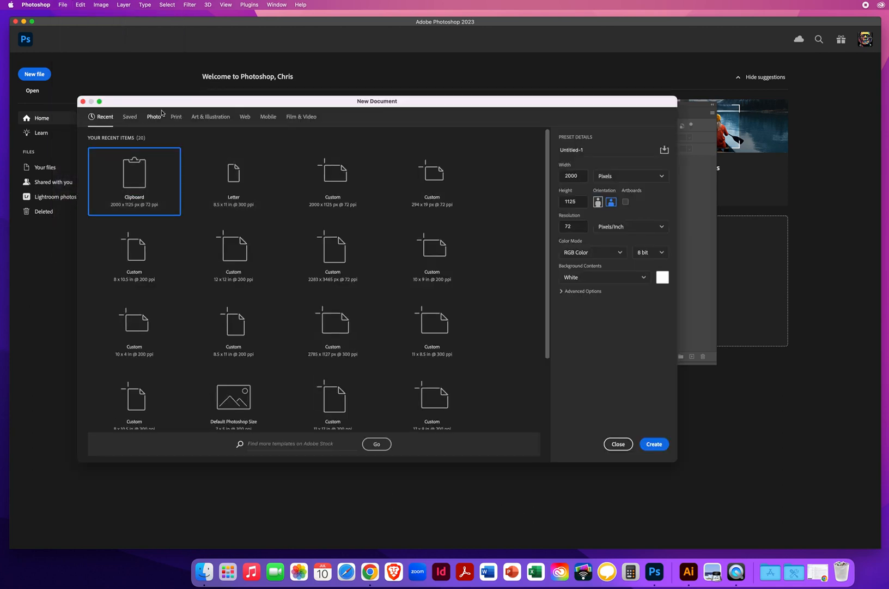
click(177, 116)
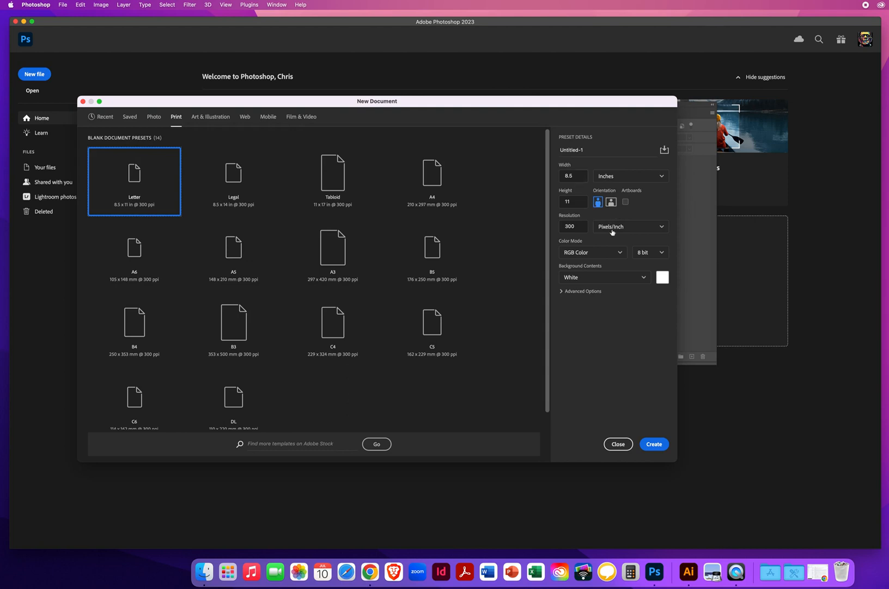
click(654, 443)
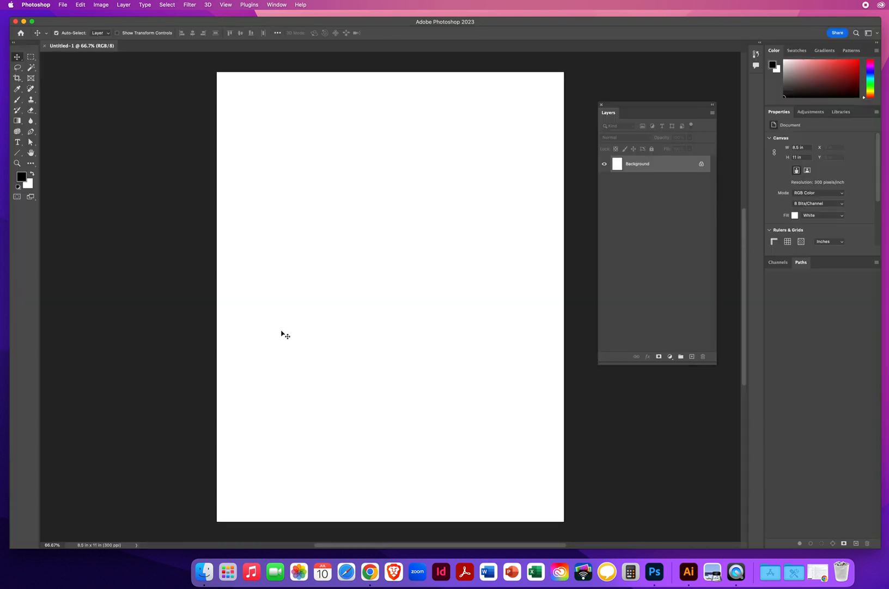
Activate the Brush tool and show the Brush Preset picker from the options bar.
click(17, 100)
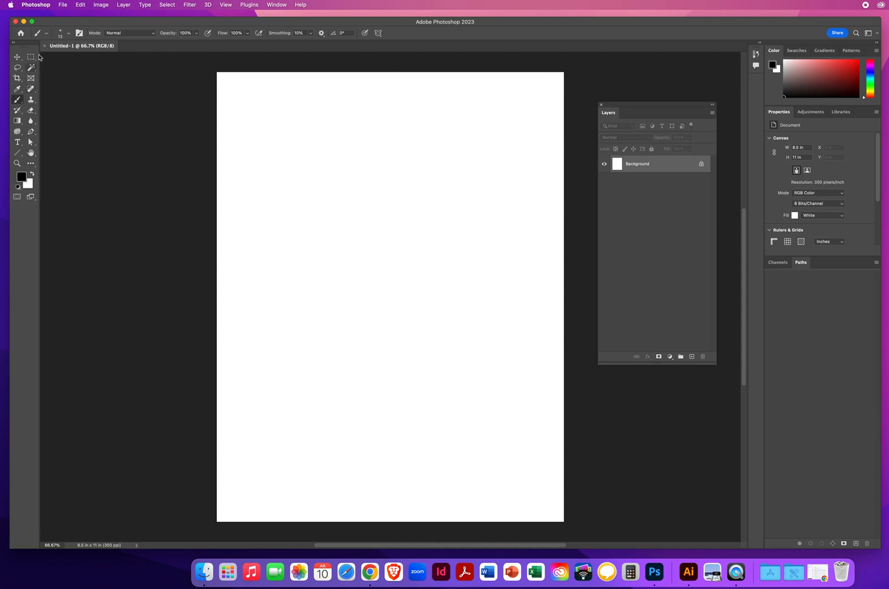
click(47, 33)
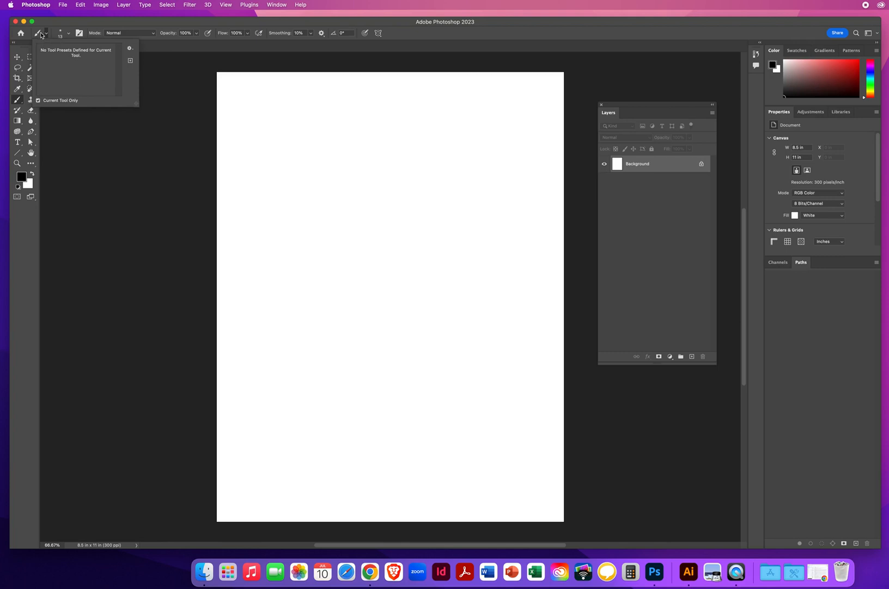
click(61, 33)
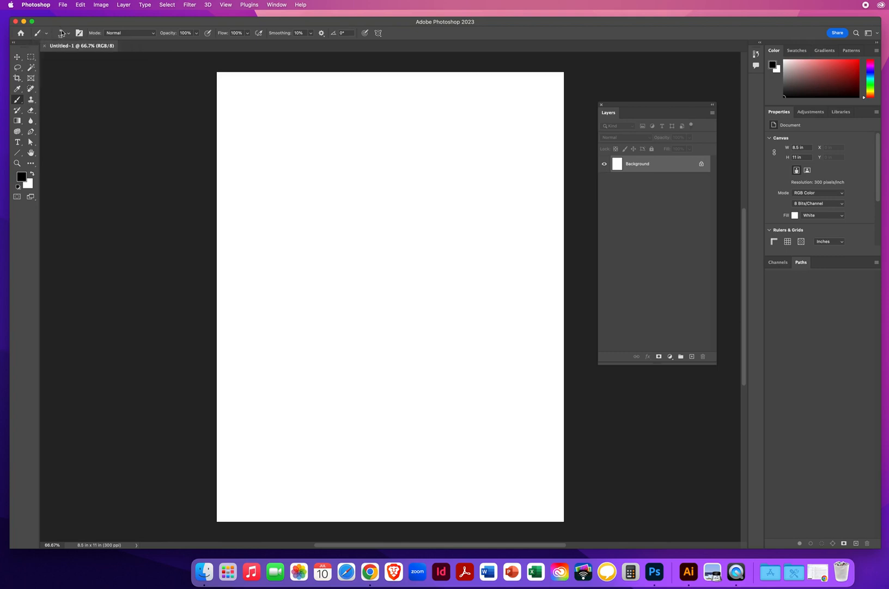
click(62, 33)
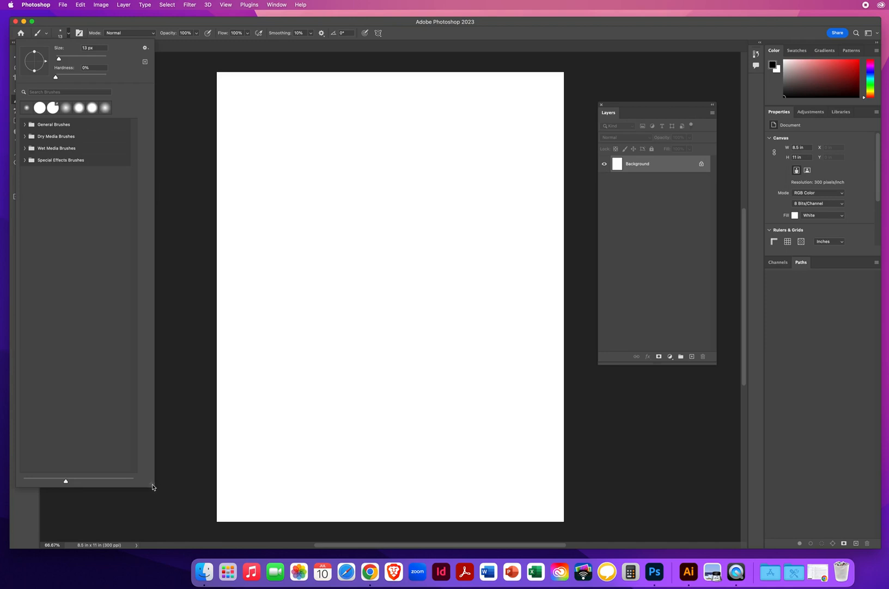
drag(154, 485, 154, 201)
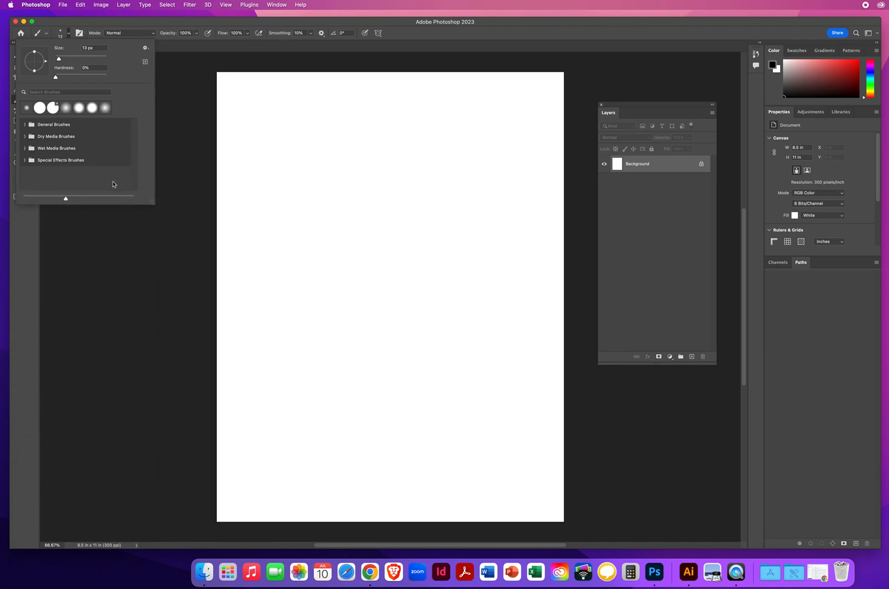
mouse_move(45, 146)
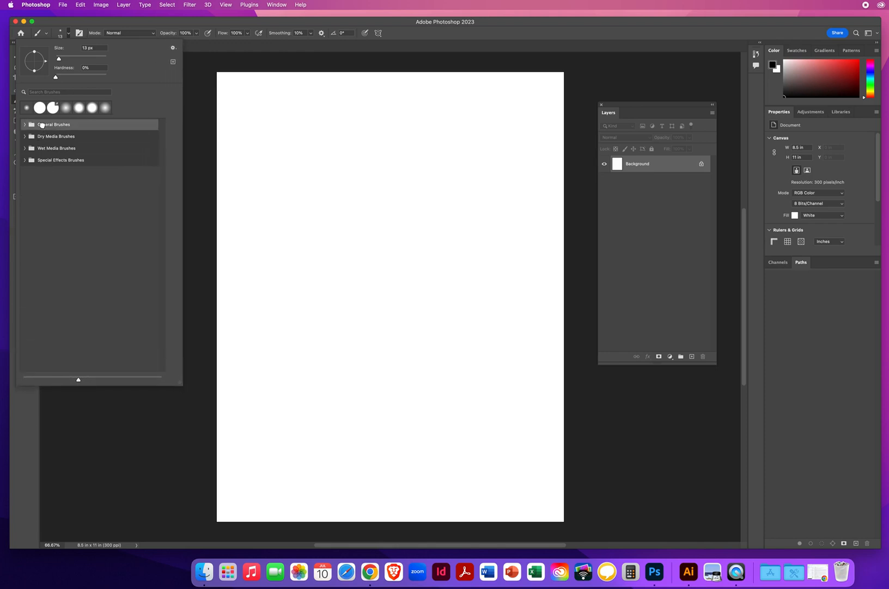
click(26, 124)
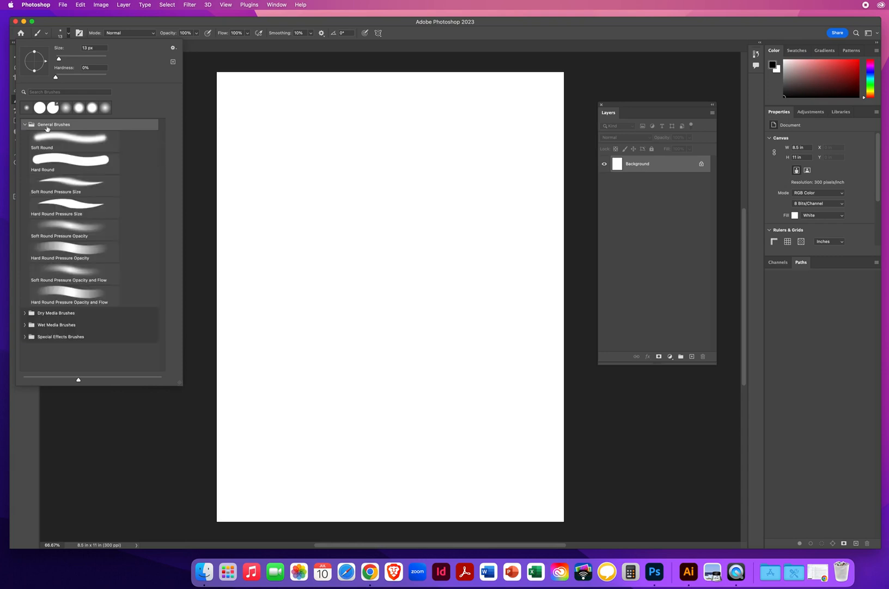
mouse_move(149, 272)
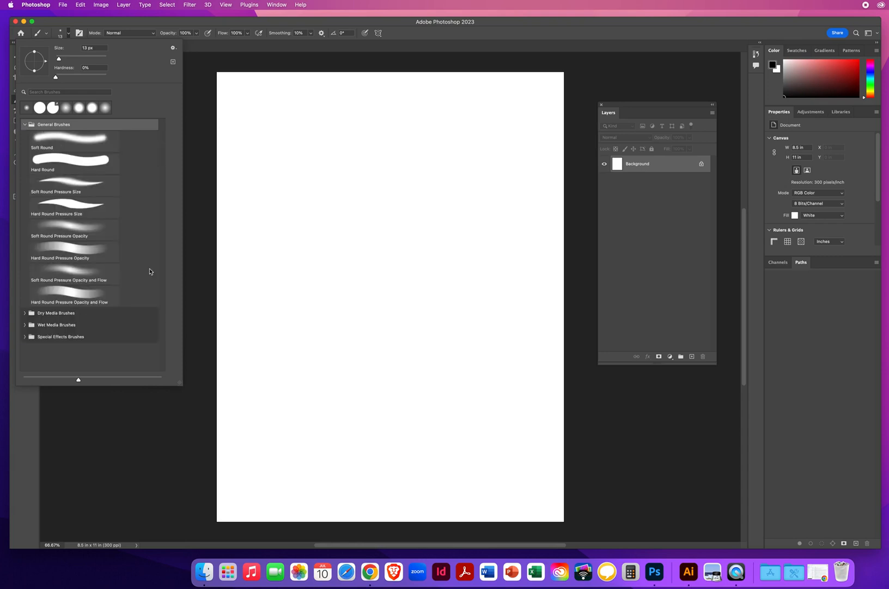
mouse_move(146, 273)
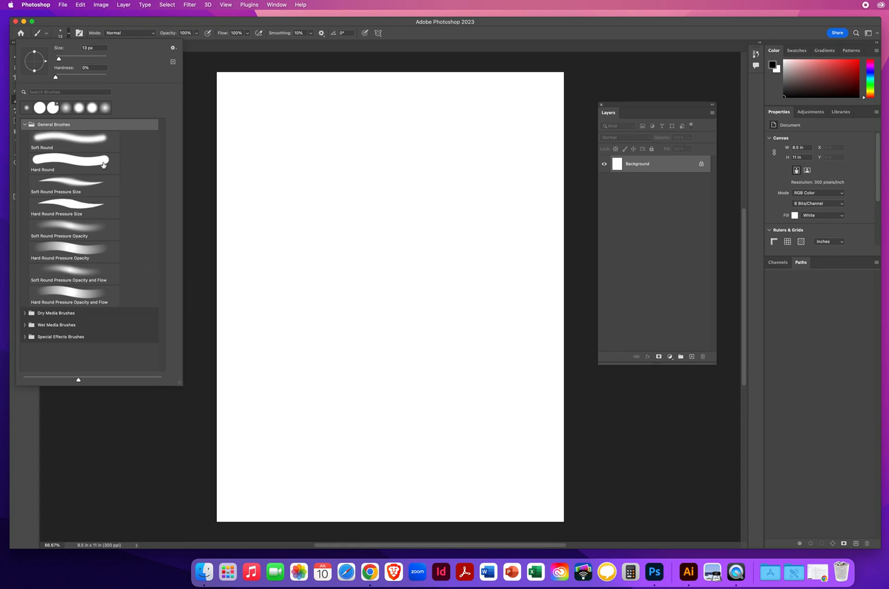
mouse_move(48, 124)
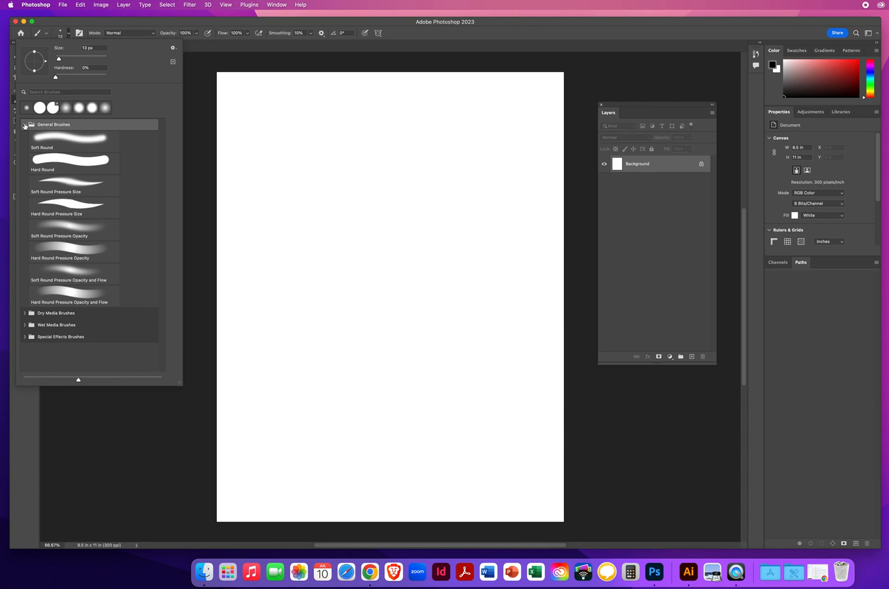
click(25, 126)
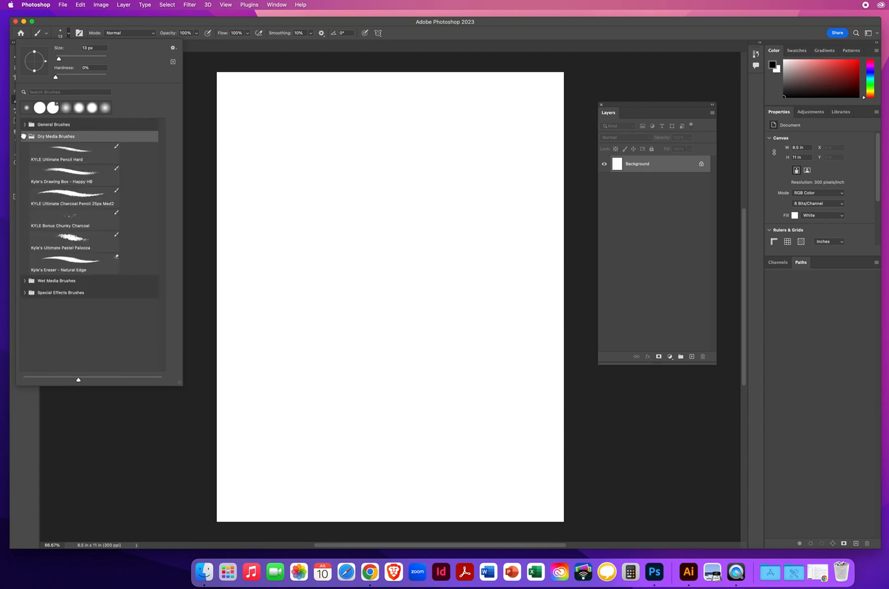
click(55, 149)
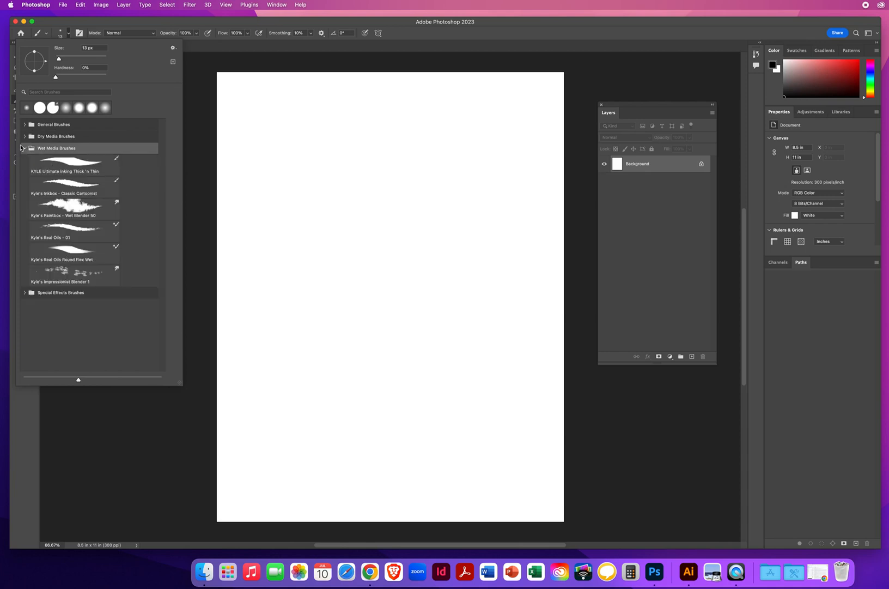
click(24, 148)
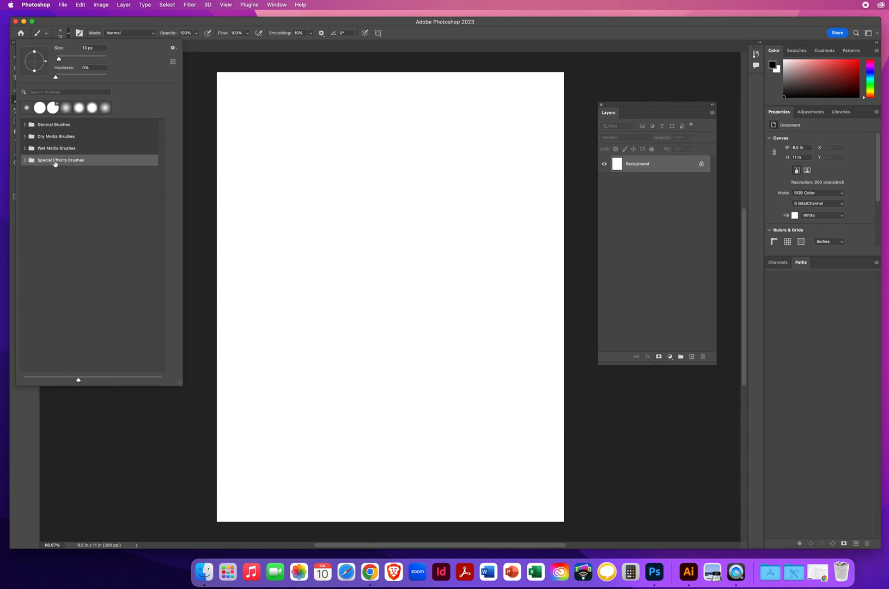
click(61, 159)
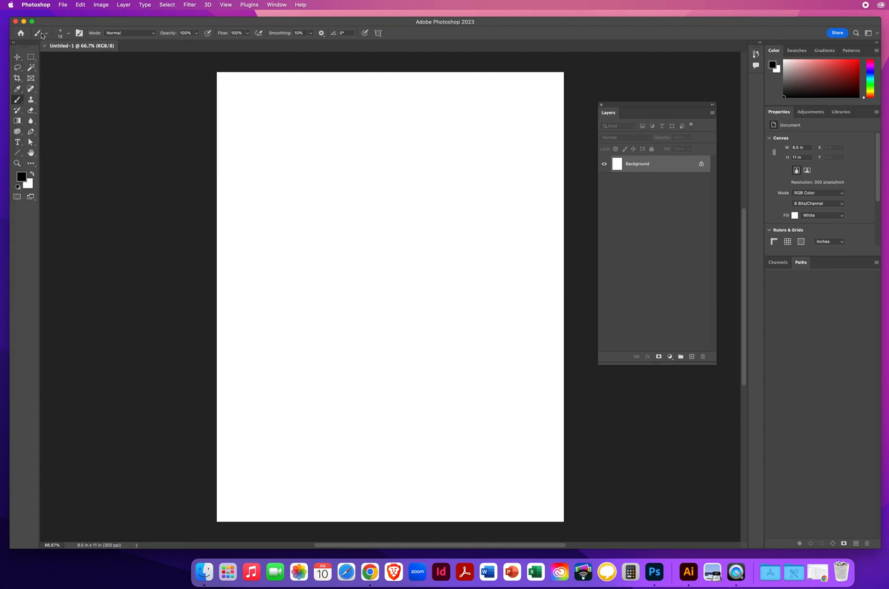
click(68, 33)
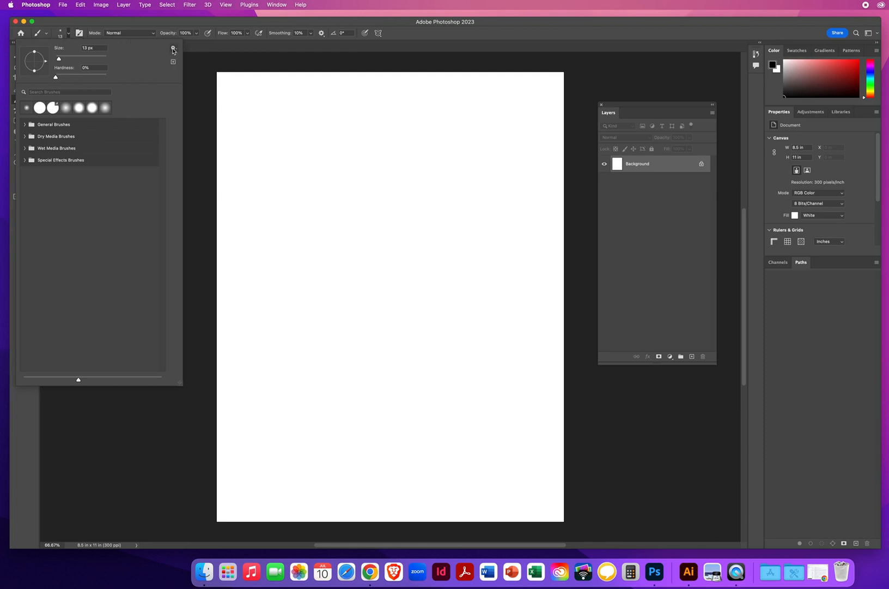
Restore the Legacy Brushes set via the preset picker's gear menu and confirm.
click(173, 51)
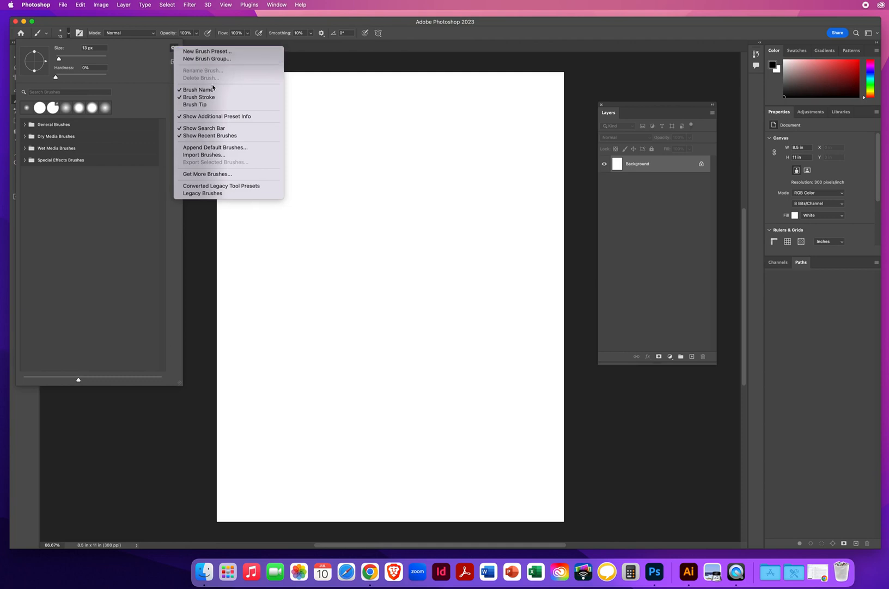
mouse_move(203, 193)
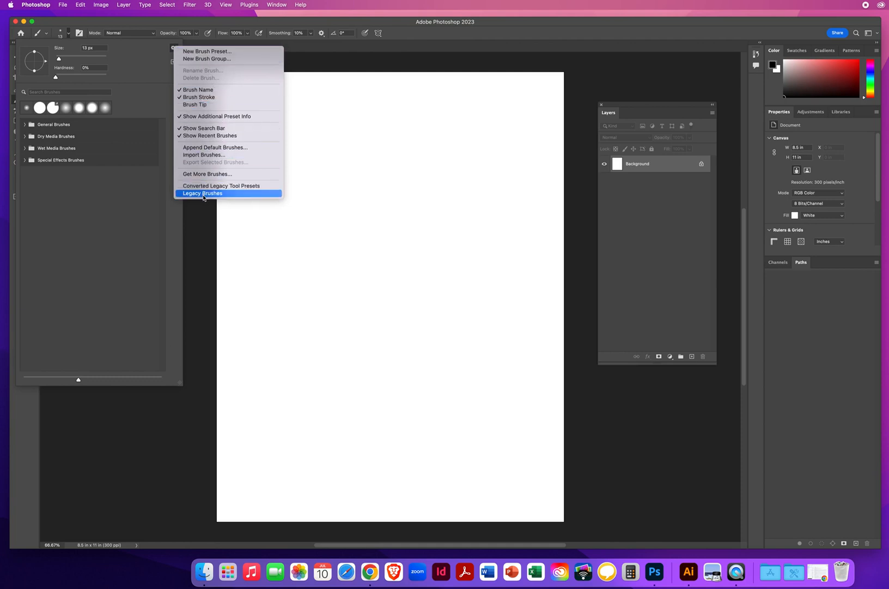
click(203, 193)
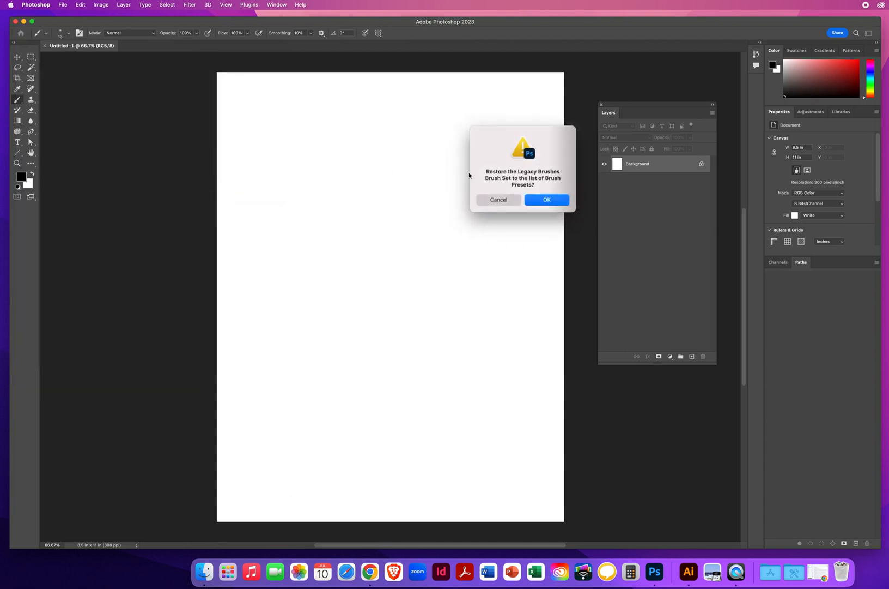
click(546, 199)
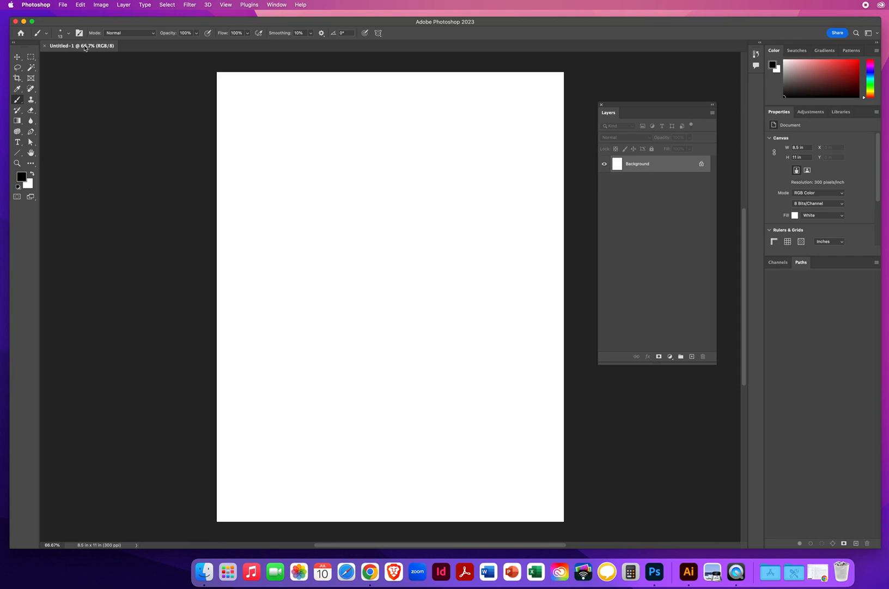
Expand Legacy Brushes > Default Brushes in the picker and scroll its tips into view.
click(67, 33)
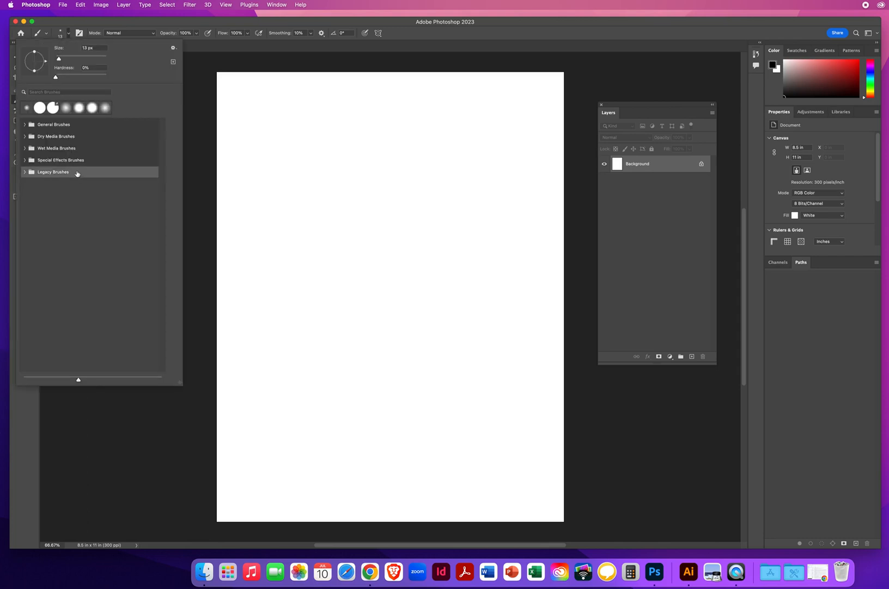
mouse_move(85, 178)
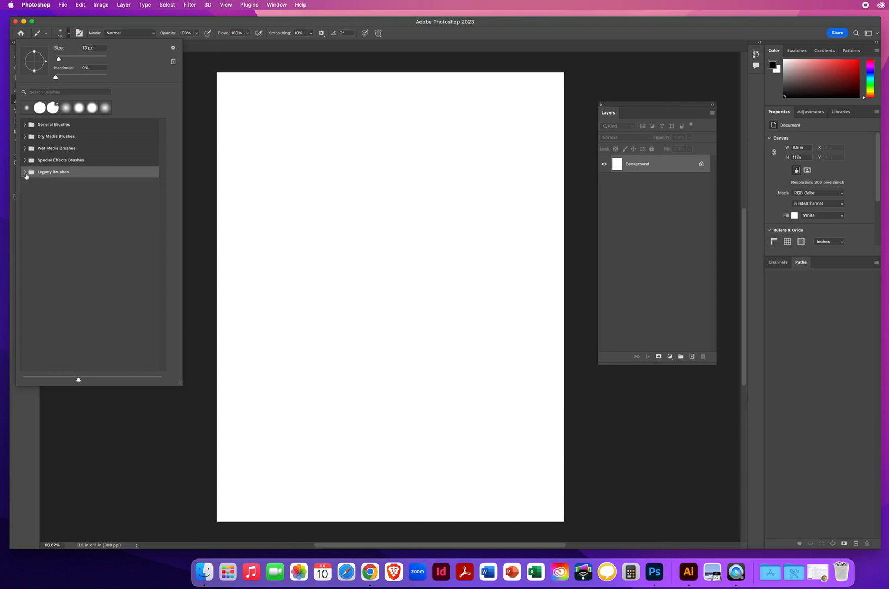
click(25, 171)
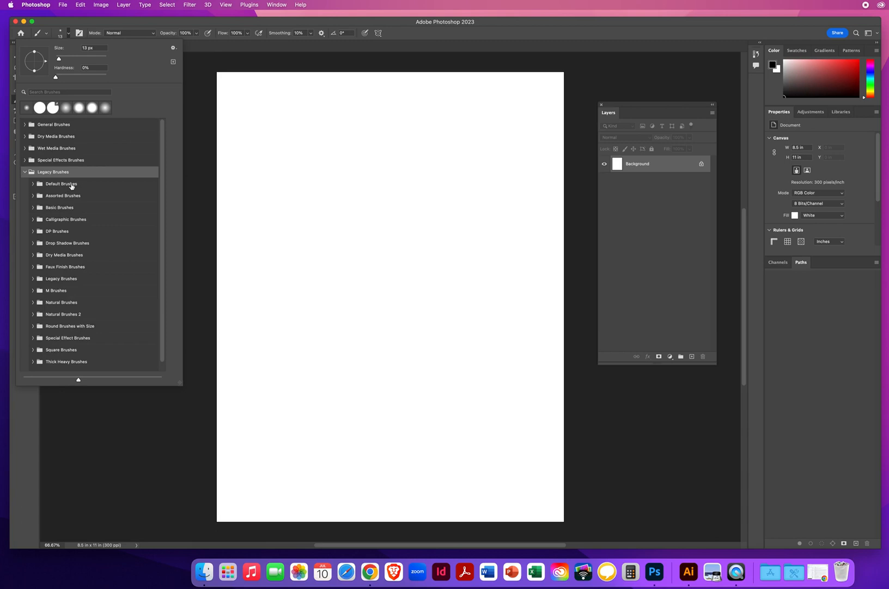
mouse_move(71, 243)
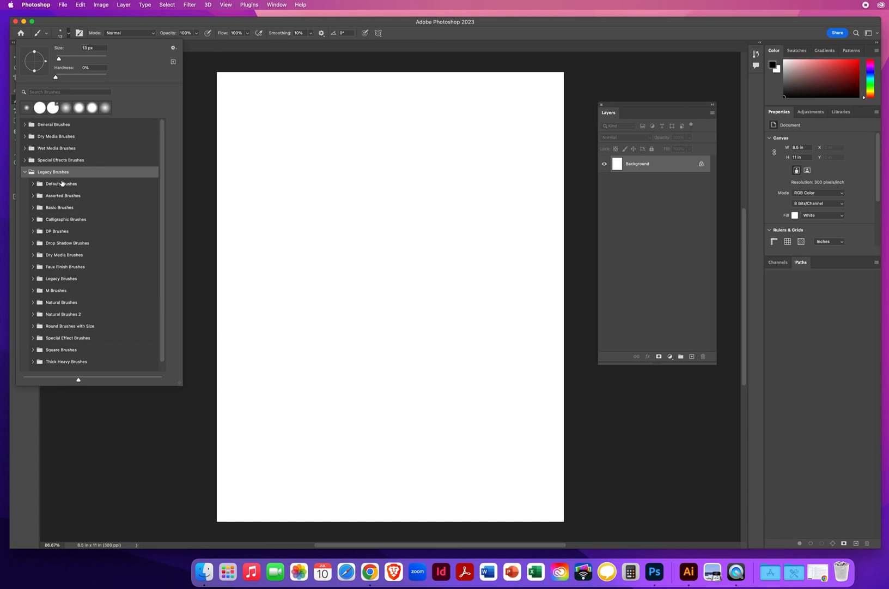
click(61, 183)
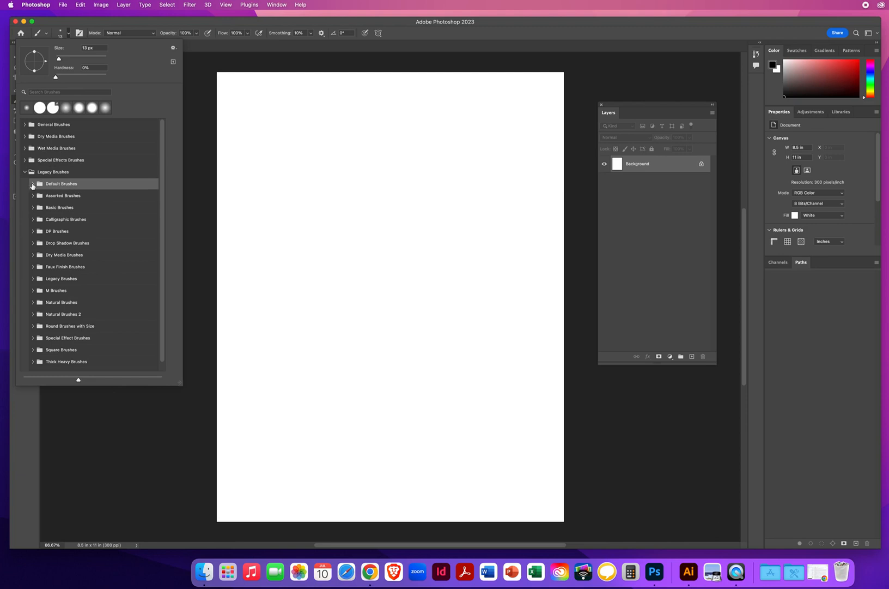
click(32, 183)
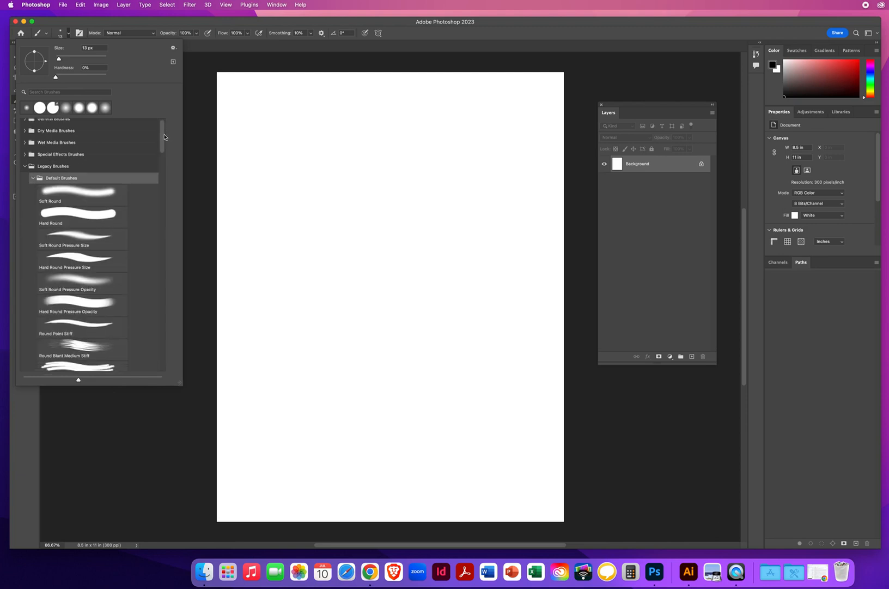
scroll(down, 3)
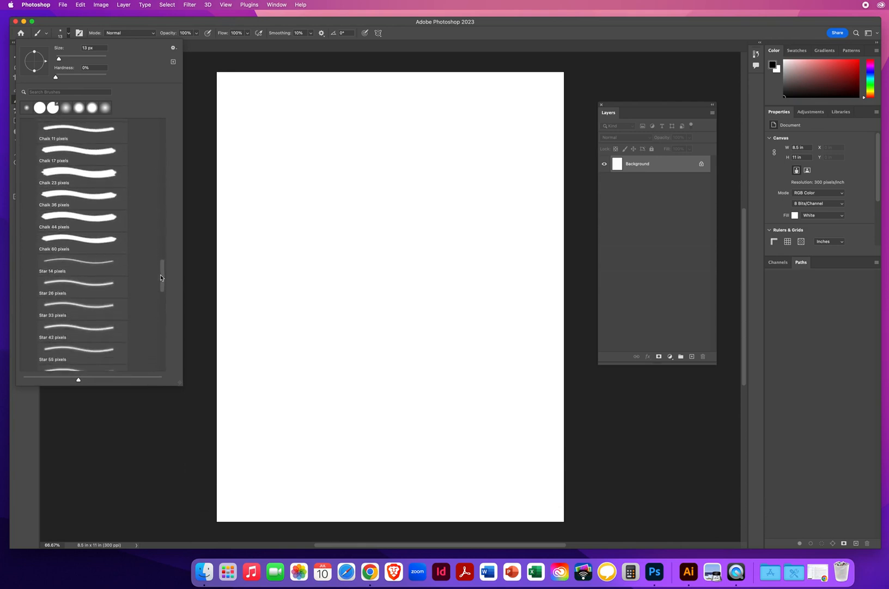
scroll(down, 3)
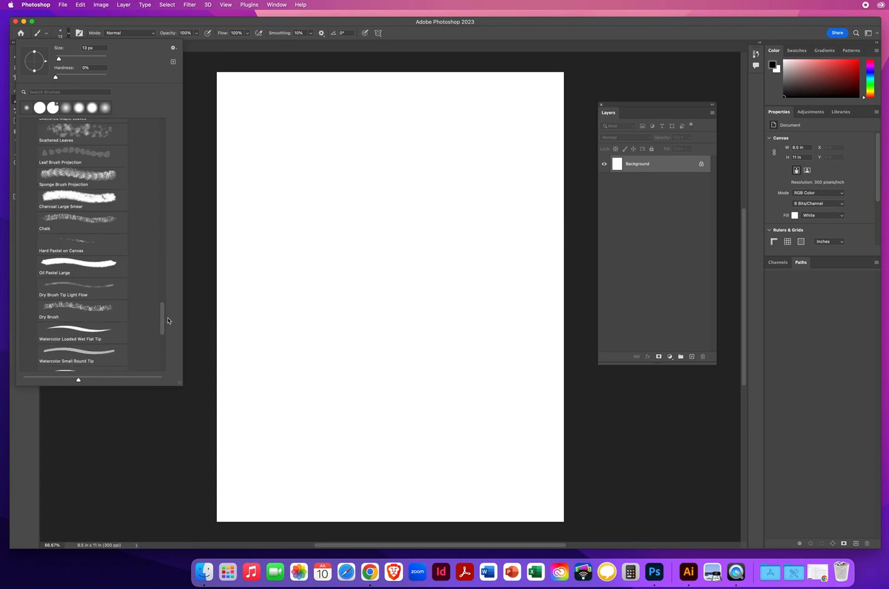
scroll(down, 3)
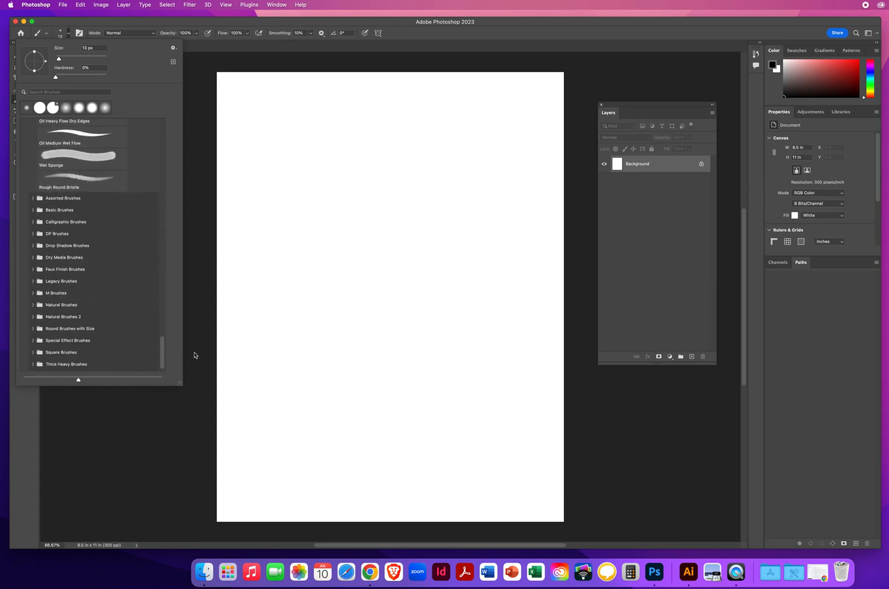
scroll(down, 3)
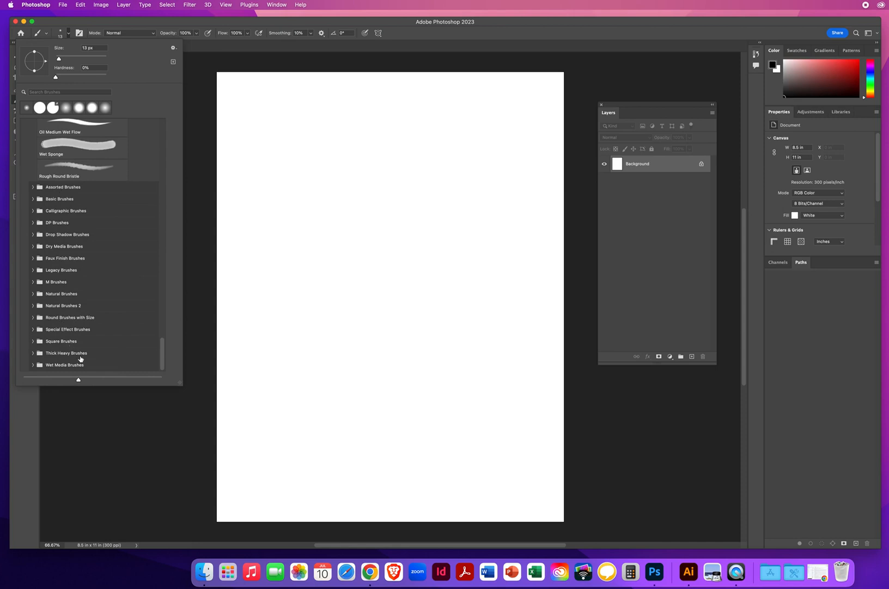
scroll(down, 3)
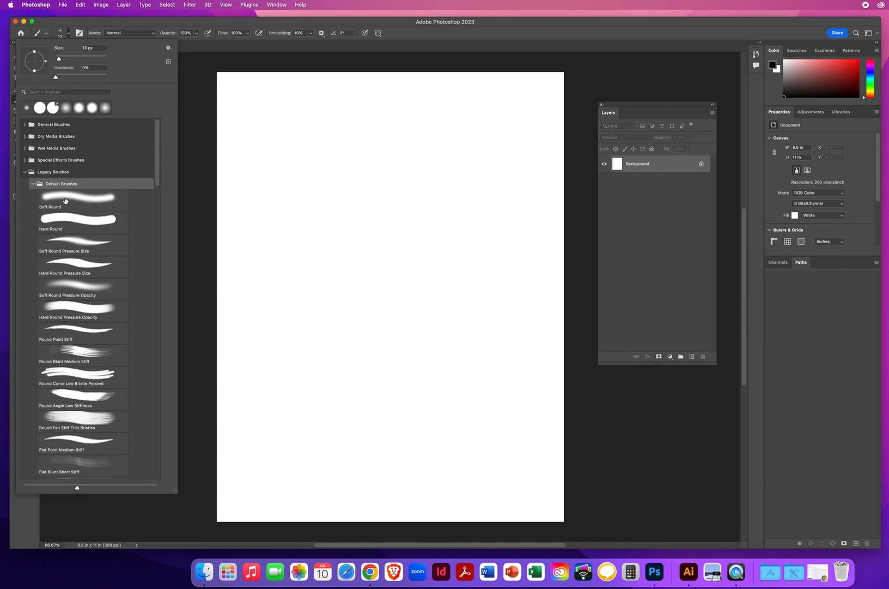
Select the legacy Soft Round brush as the current tip.
click(77, 199)
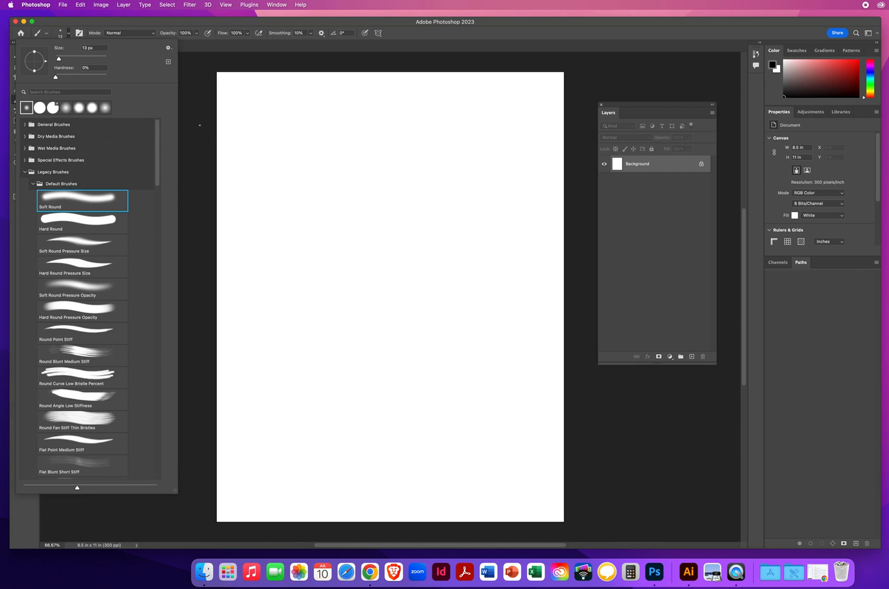
mouse_move(336, 23)
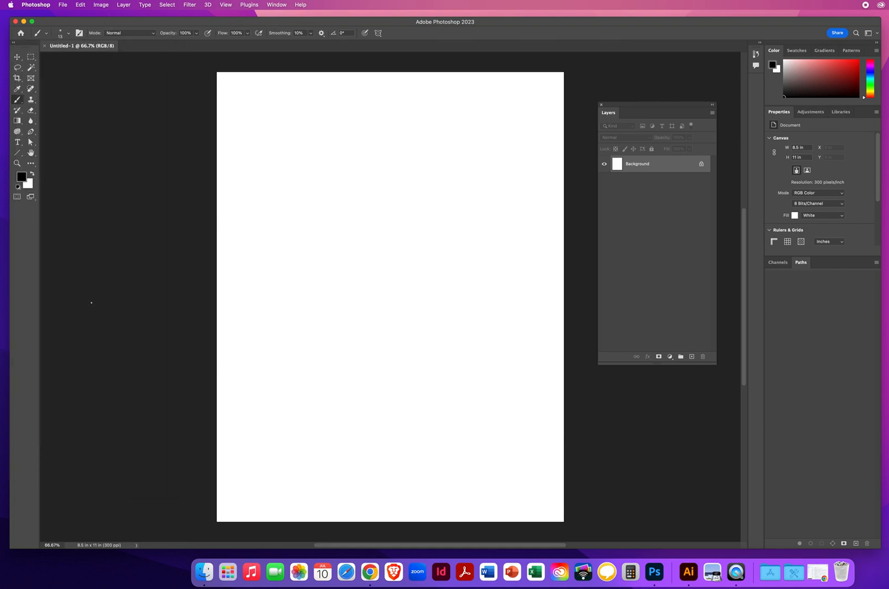
mouse_move(280, 178)
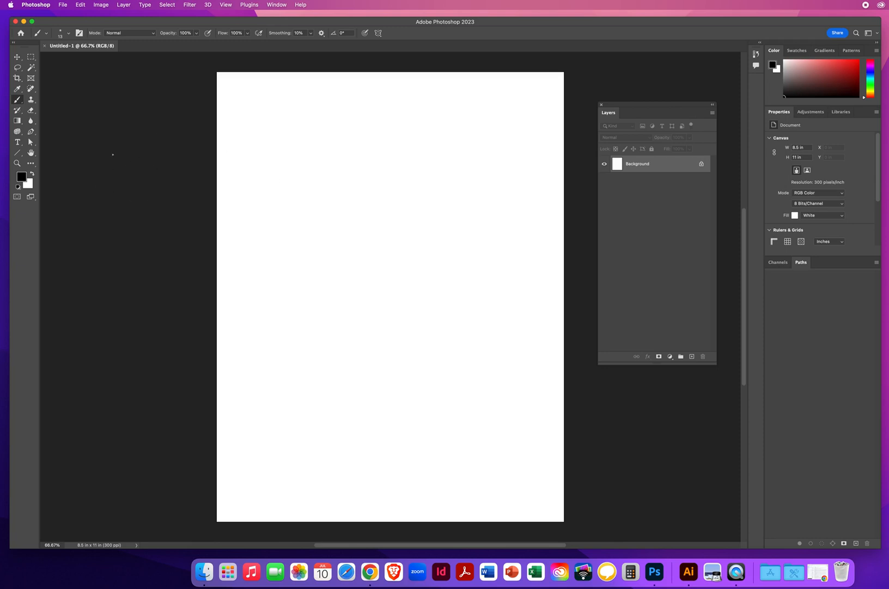
mouse_move(152, 170)
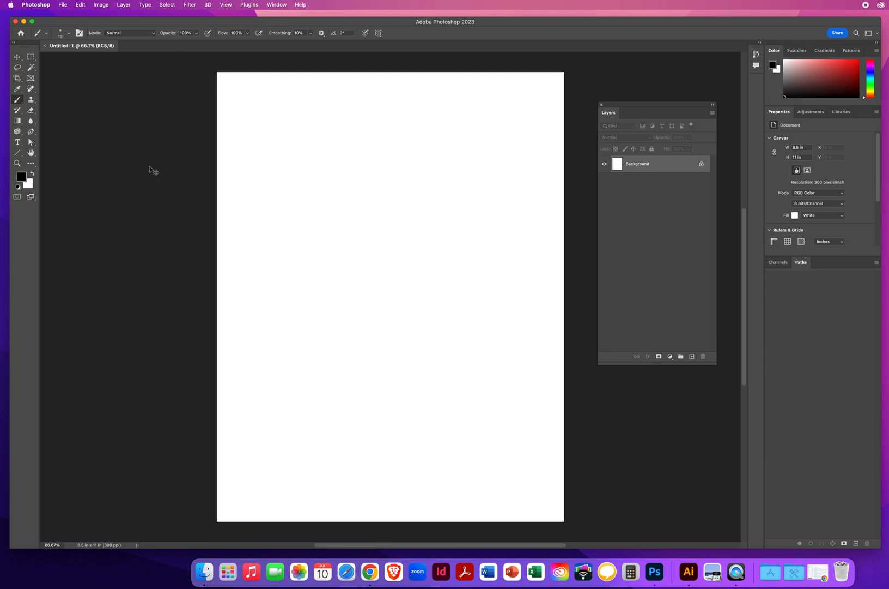
click(232, 123)
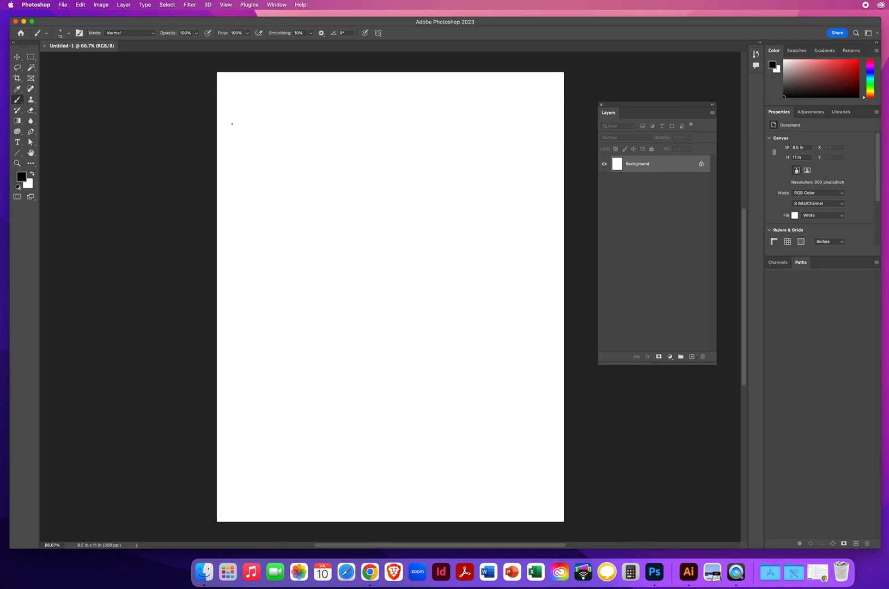
mouse_move(316, 199)
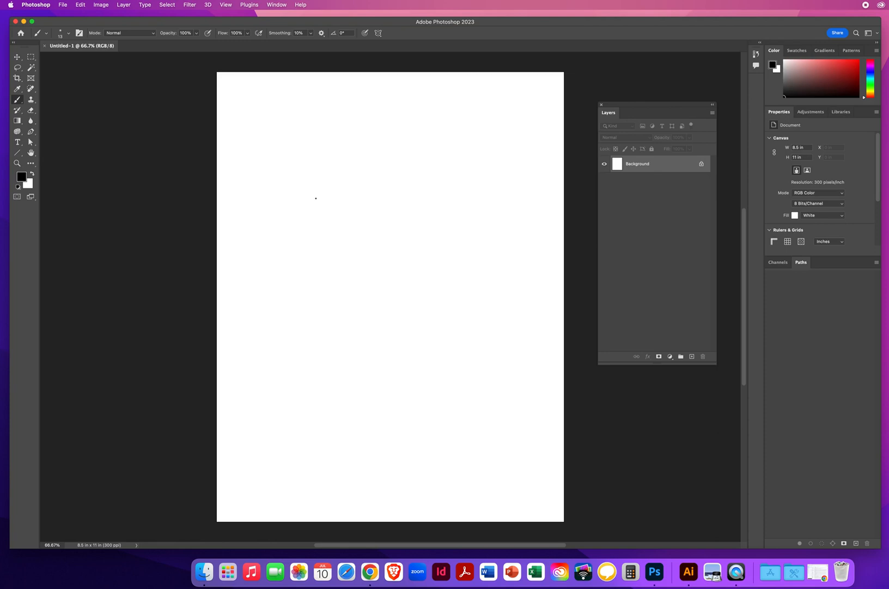
mouse_move(310, 194)
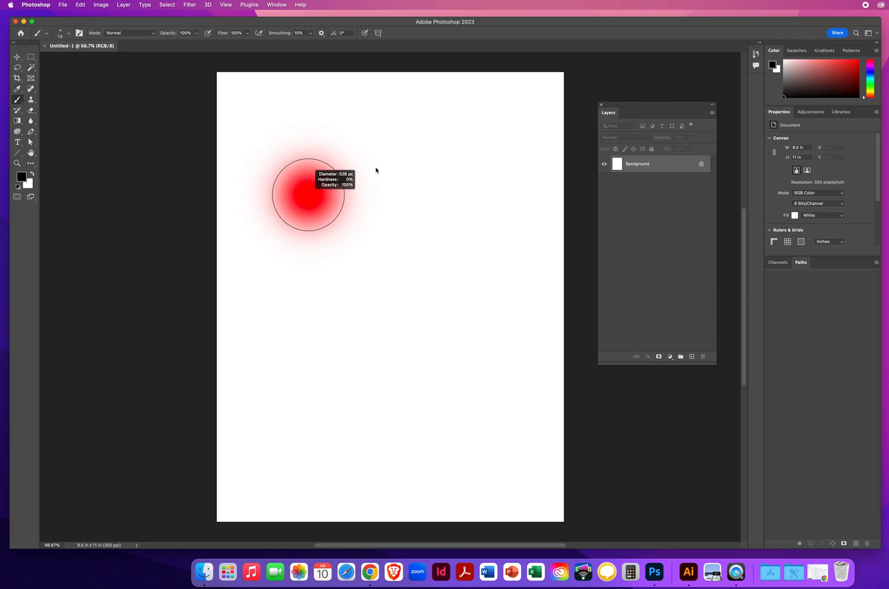
Resize and harden the brush tip by dragging the on-canvas HUD over the blank Letter canvas.
key(cmd+z)
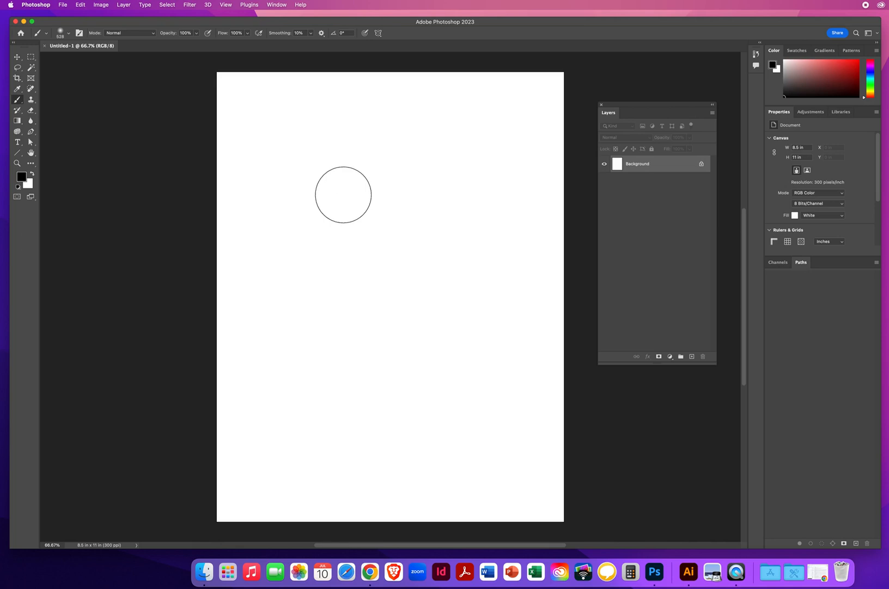
click(343, 194)
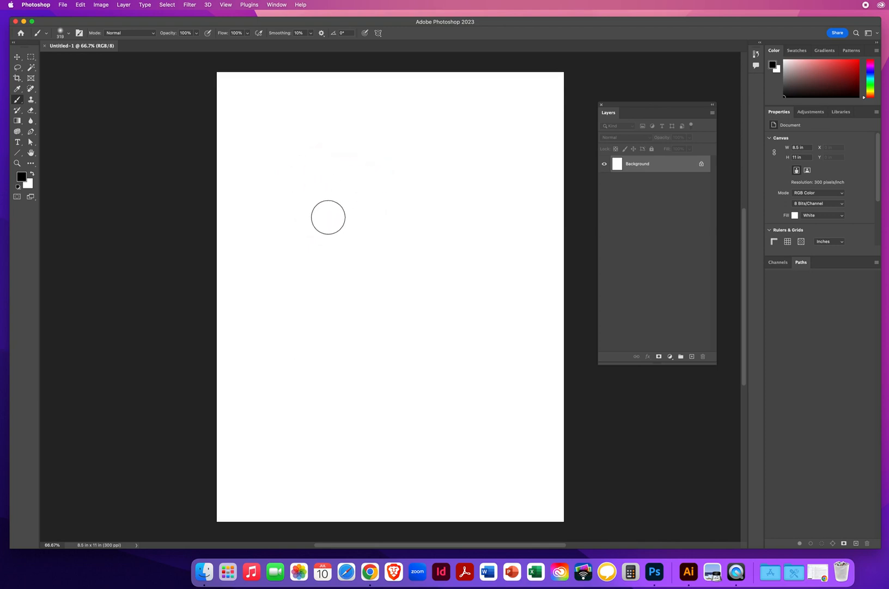
mouse_move(326, 173)
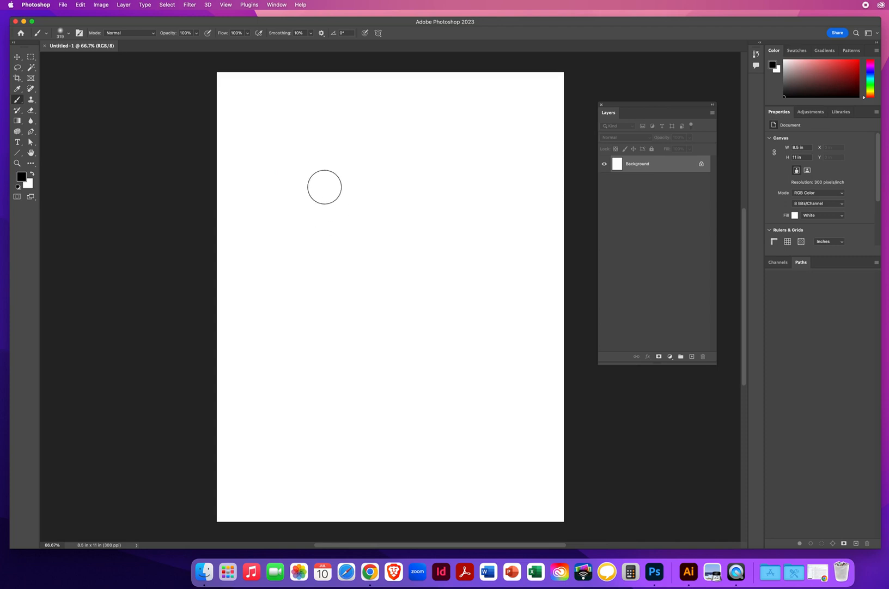
click(325, 190)
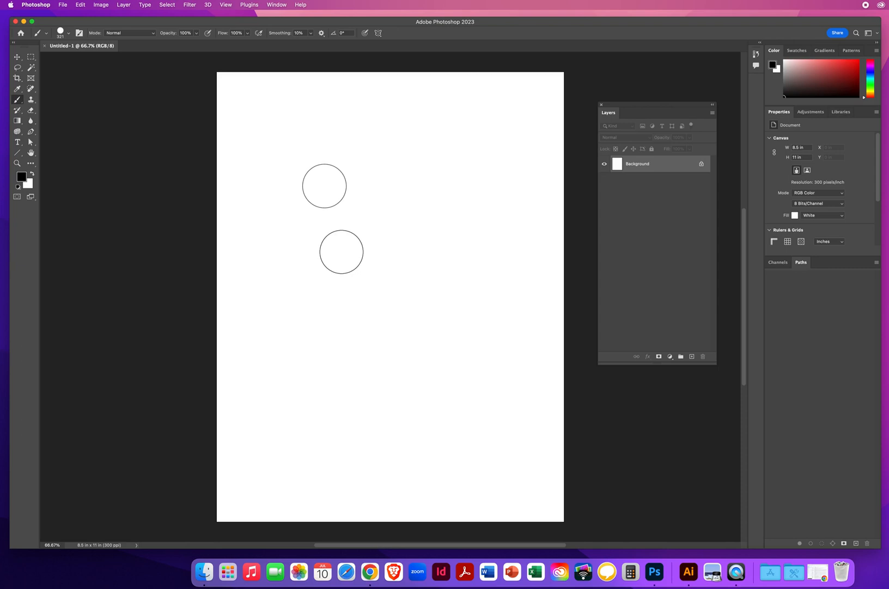
click(17, 163)
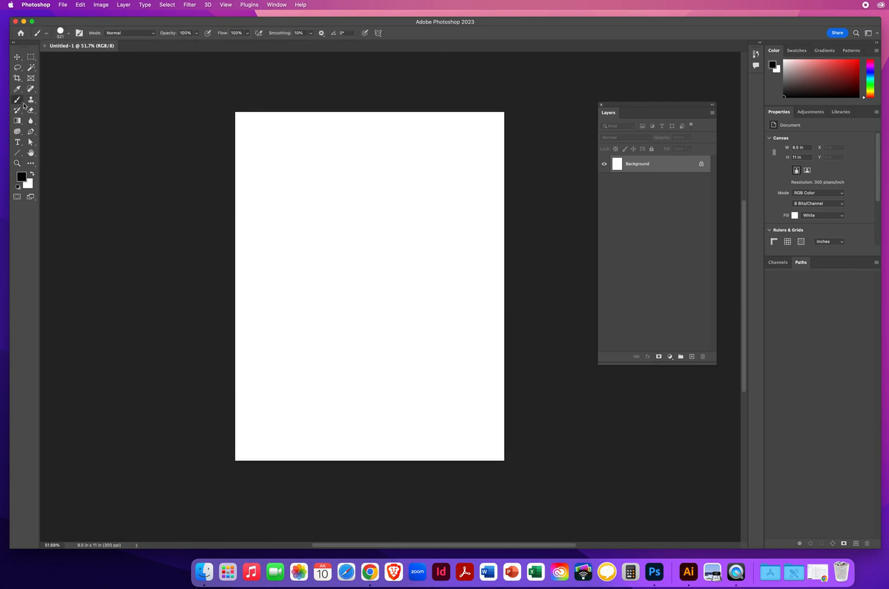
Select the legacy Hard Round brush (321 px, 100% hardness) from Default Brushes.
click(60, 33)
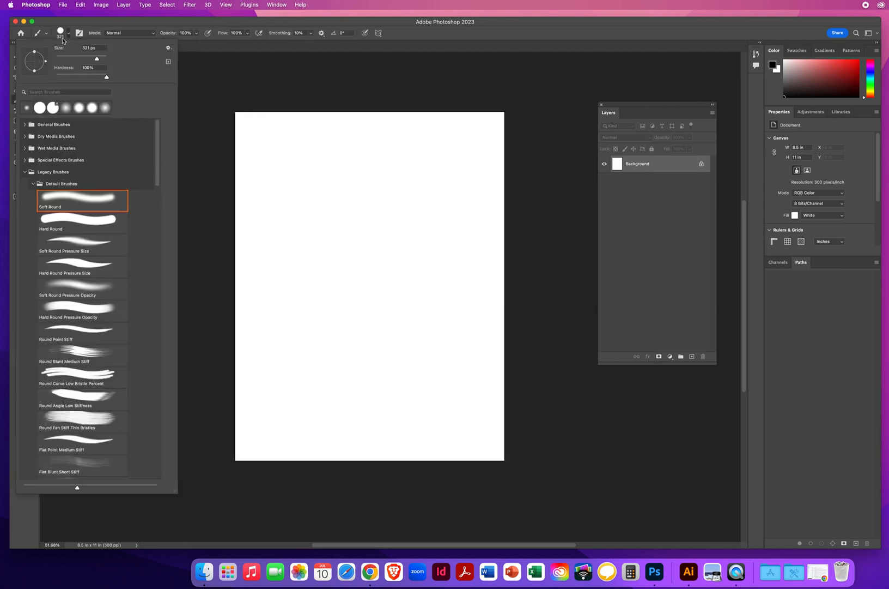
mouse_move(80, 62)
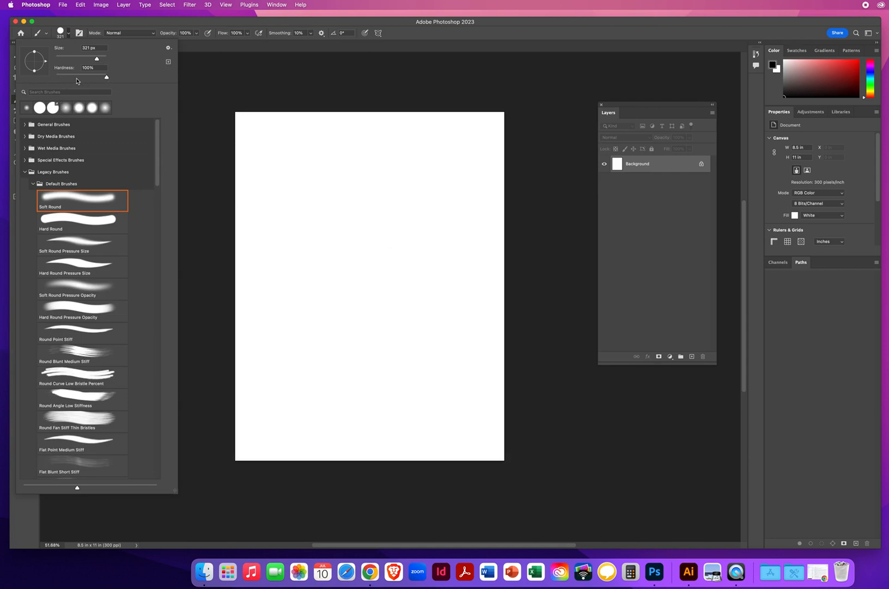
mouse_move(356, 217)
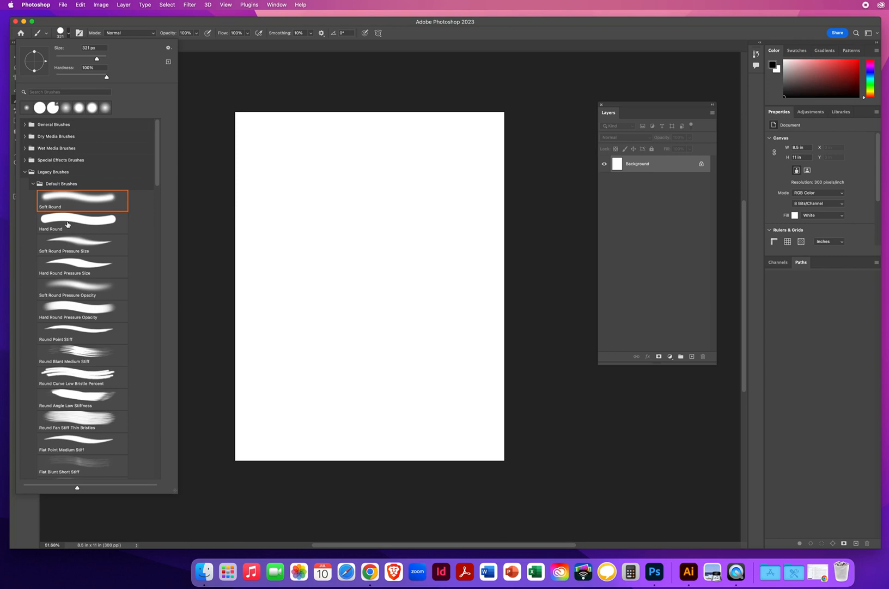
click(81, 222)
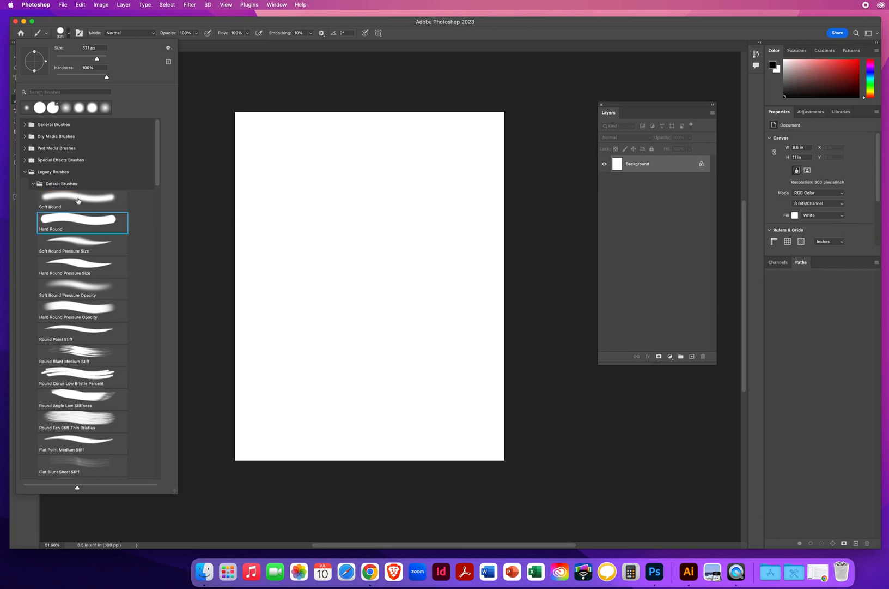
mouse_move(365, 214)
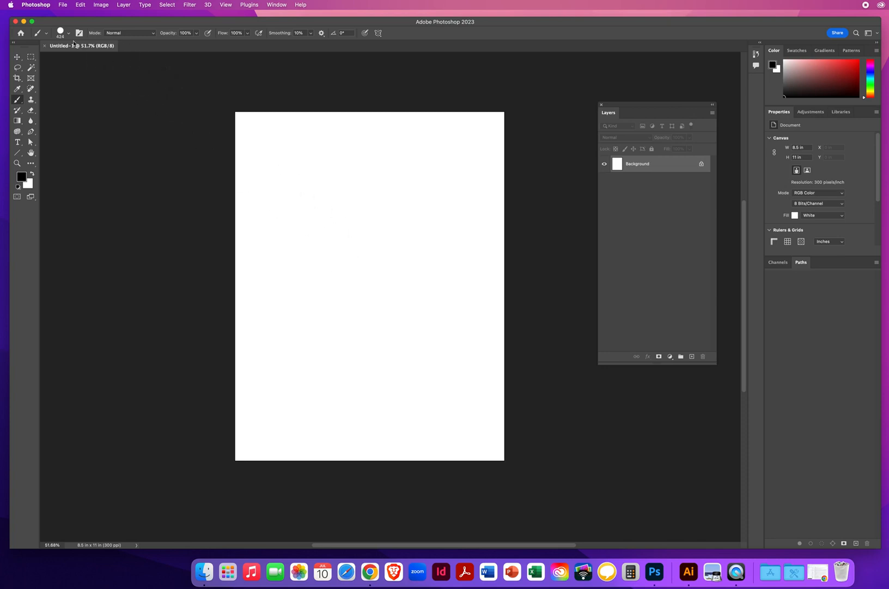
click(67, 32)
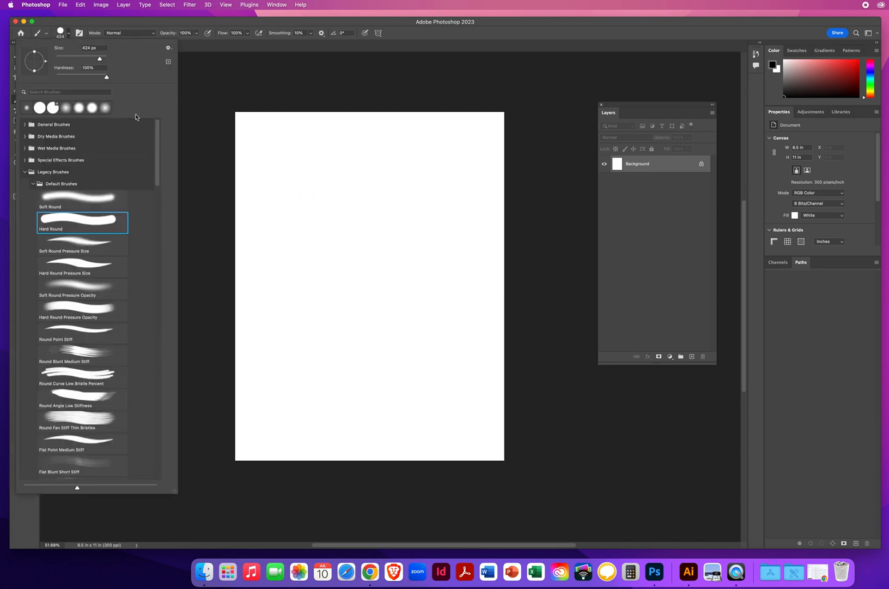
scroll(down, 3)
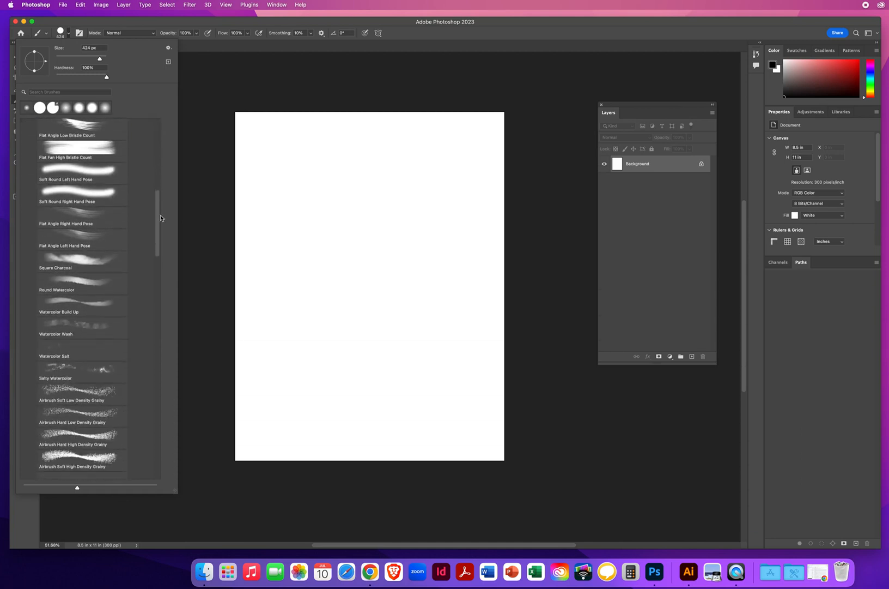
scroll(down, 3)
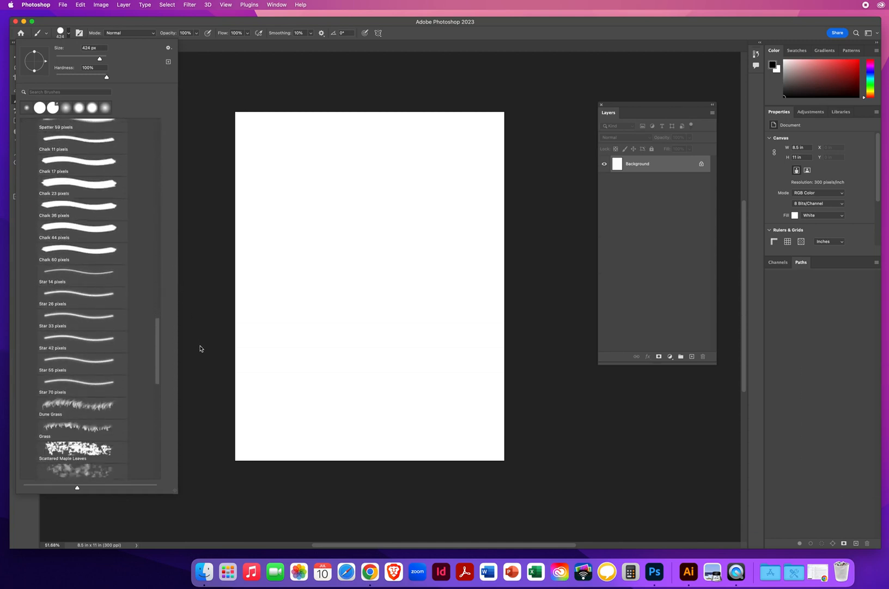
scroll(down, 3)
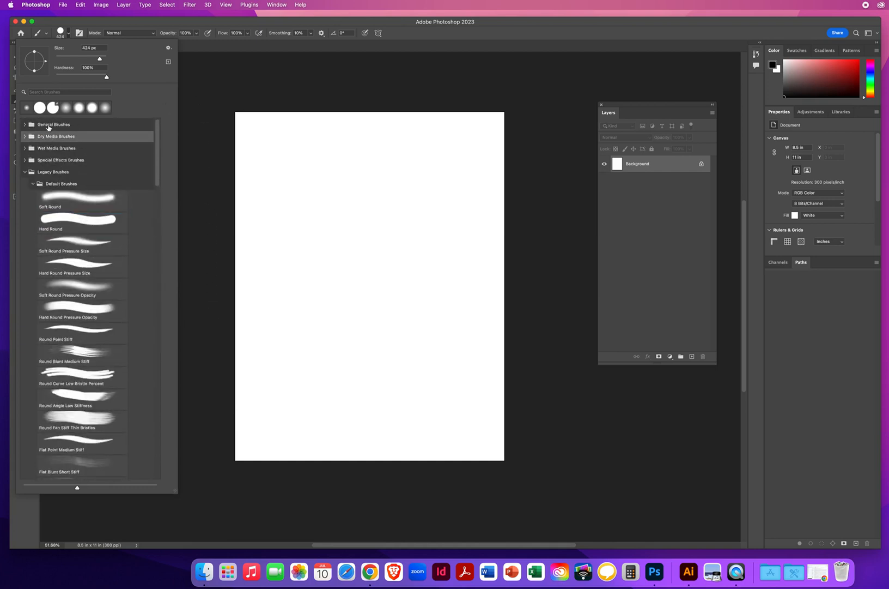
mouse_move(82, 174)
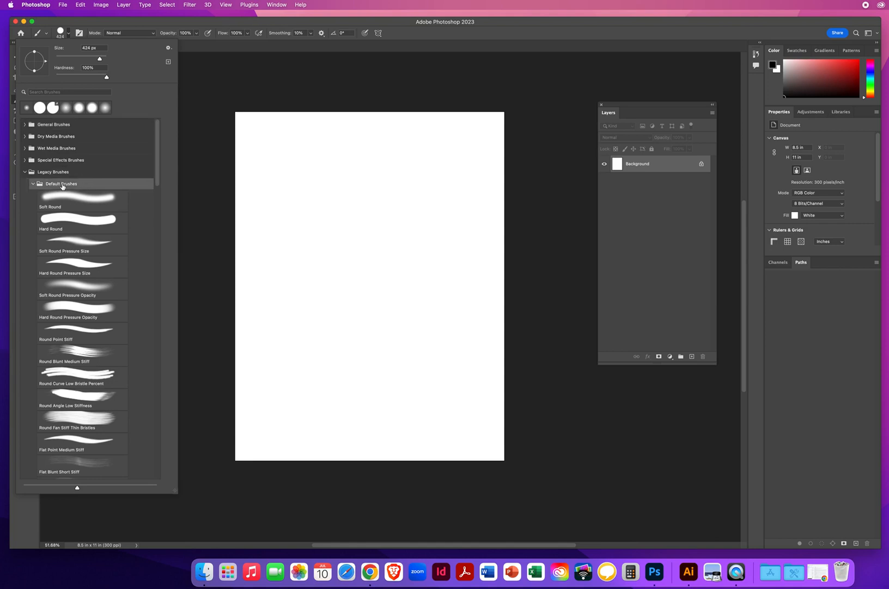
mouse_move(177, 140)
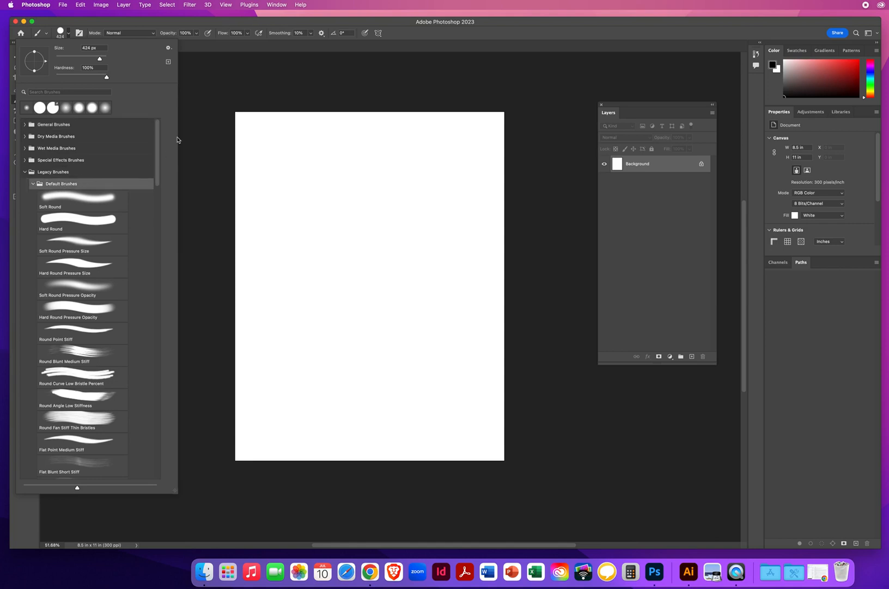
mouse_move(559, 228)
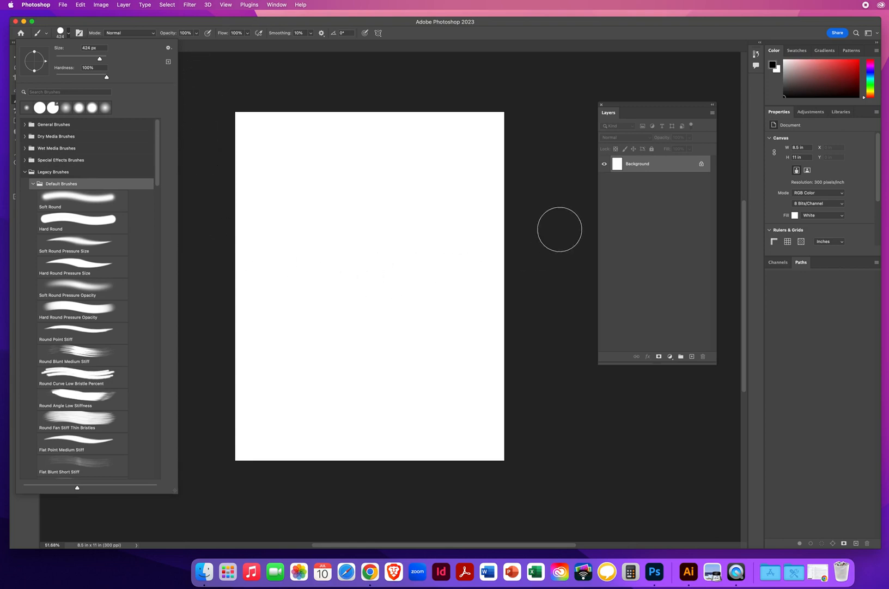
click(48, 32)
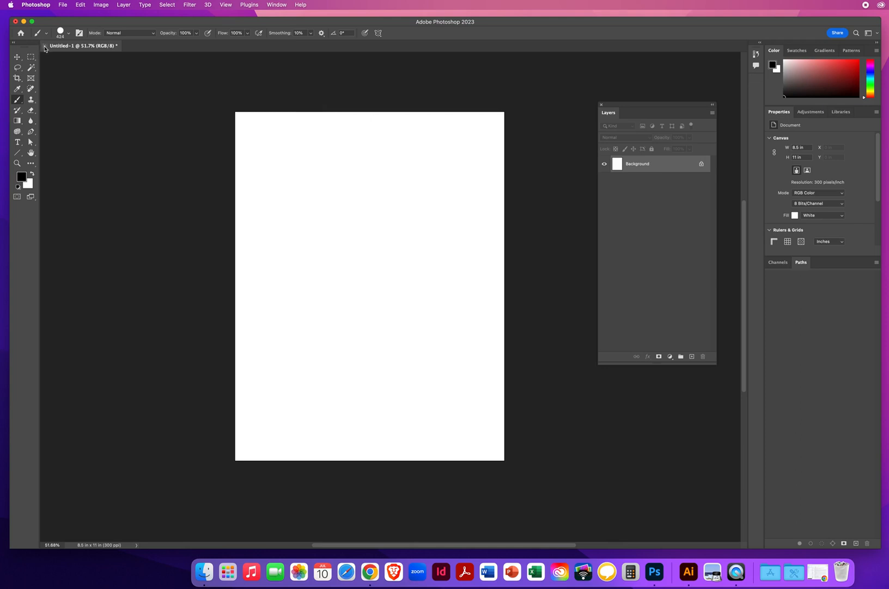
Close Untitled-1 without saving, returning to the home screen.
click(45, 46)
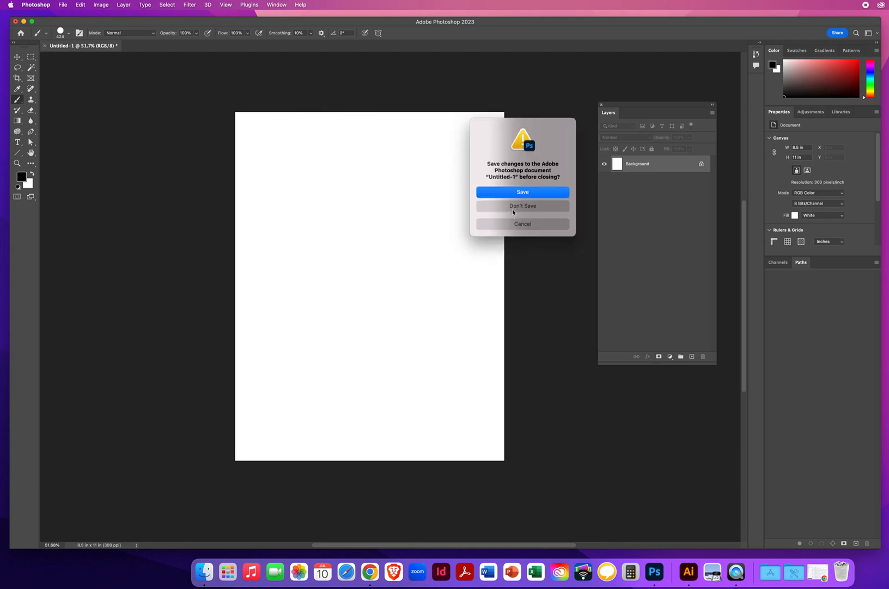
click(523, 205)
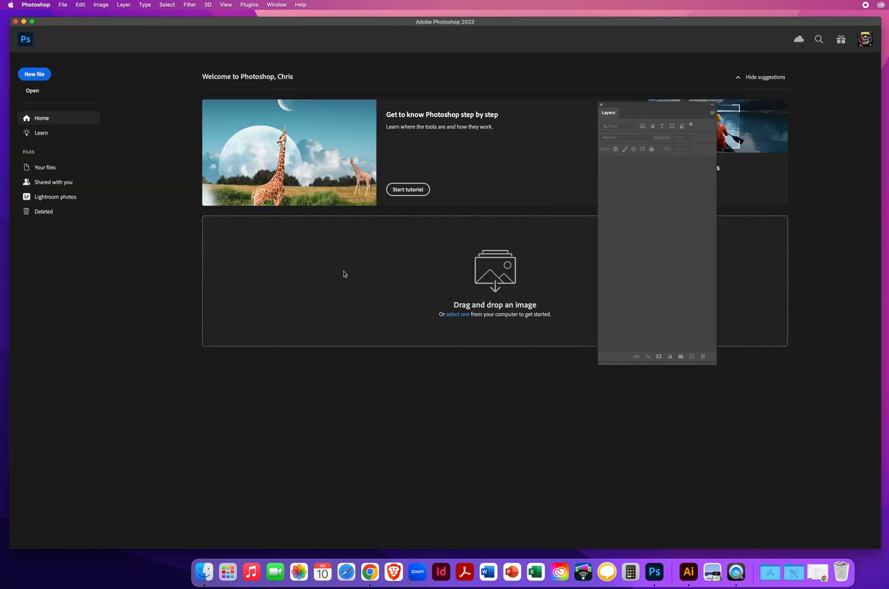